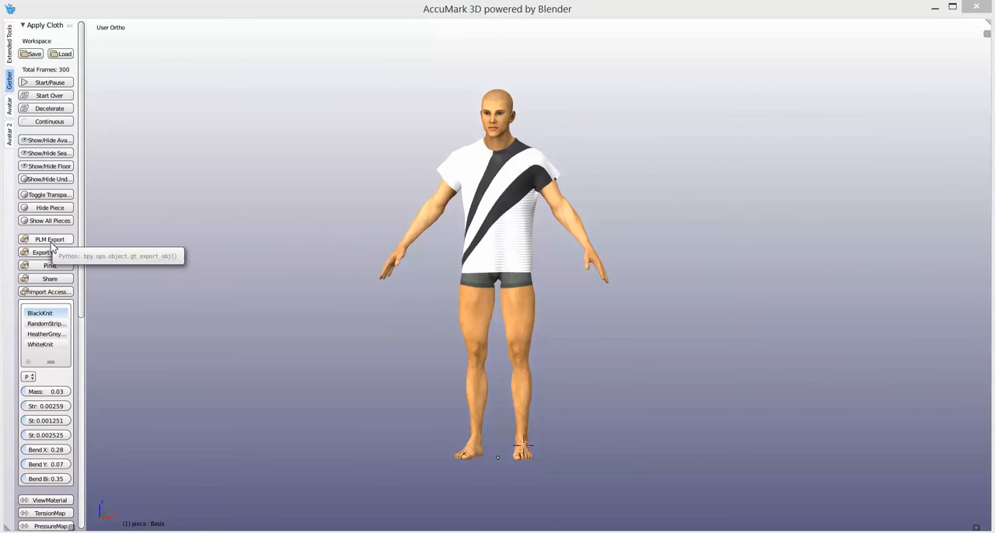
Step: Start a PLM export of the dressed T-shirt from the Gerber tools panel
left_click(48, 238)
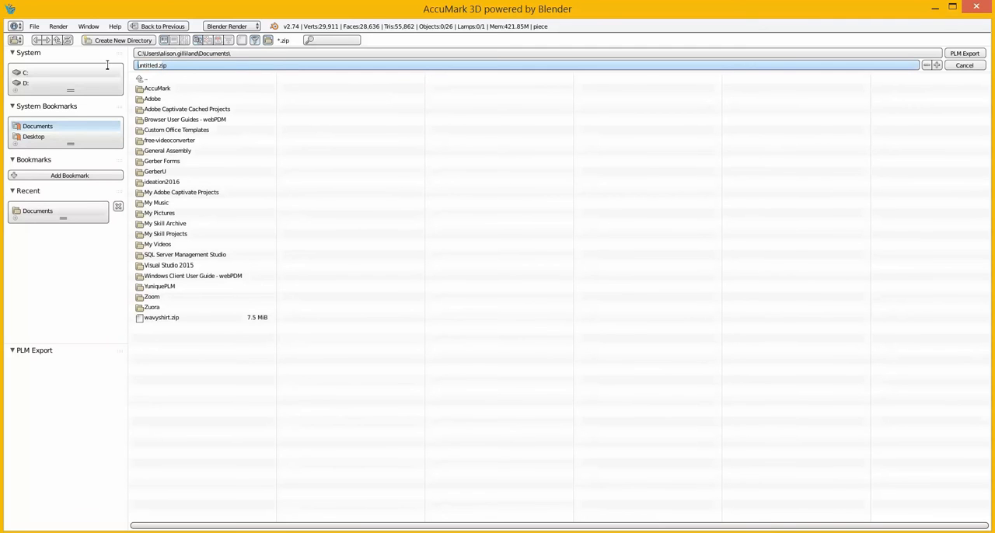
Step: Name the export zip wavestshirt in Documents and launch the PLM export
type("wavestshirt")
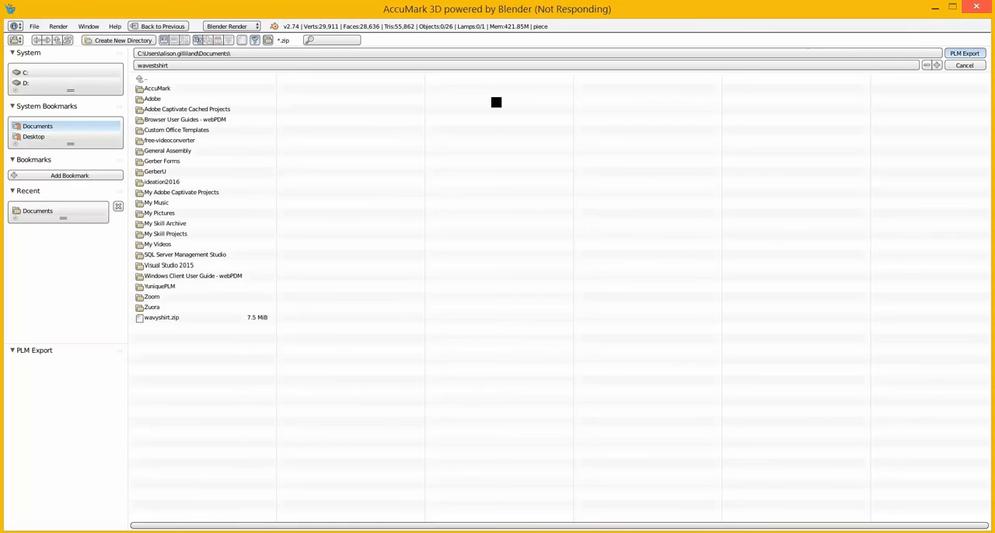
mouse_move(446, 137)
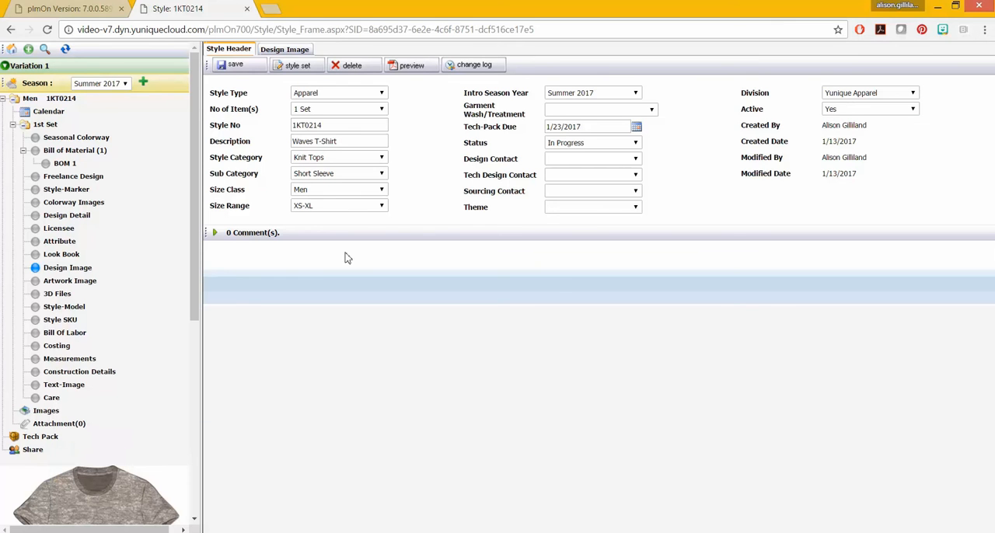
mouse_move(108, 275)
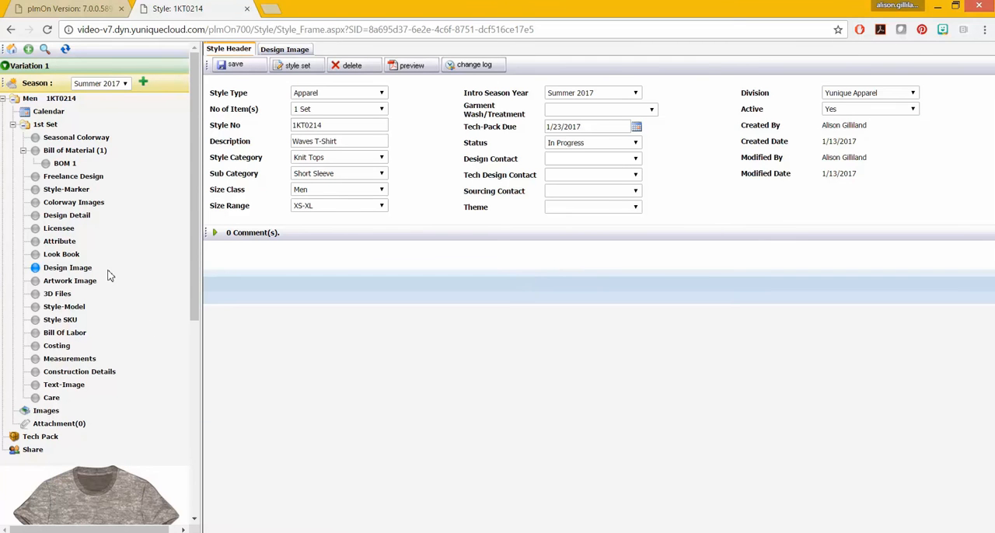
mouse_move(76, 137)
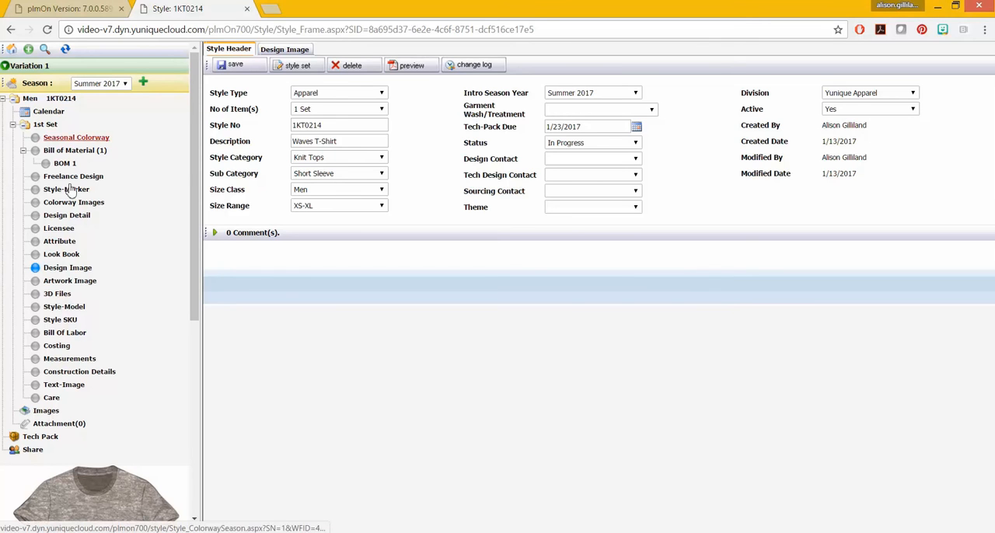
Step: Go to the 3D Files section of style 1KT0214 and start a new 3D Files item
left_click(56, 294)
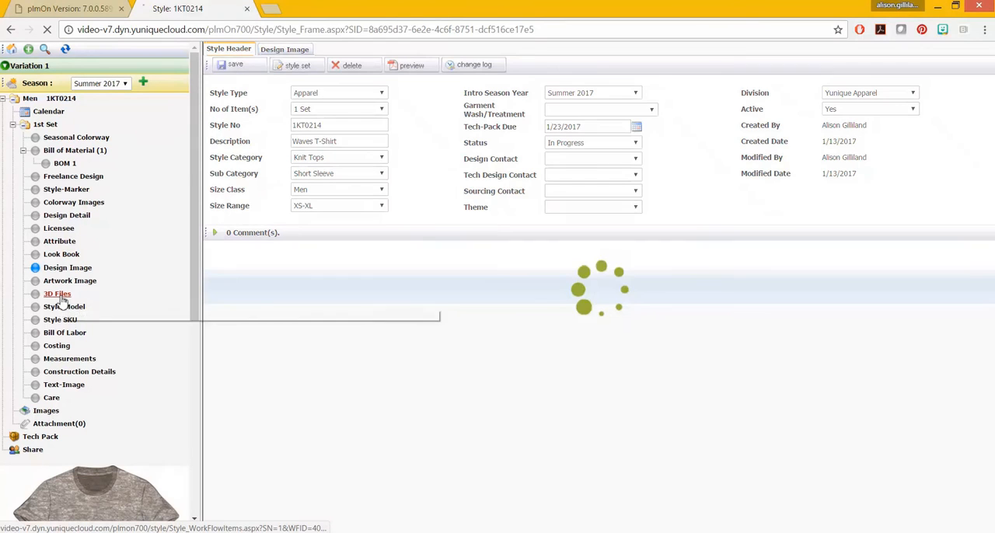
left_click(56, 293)
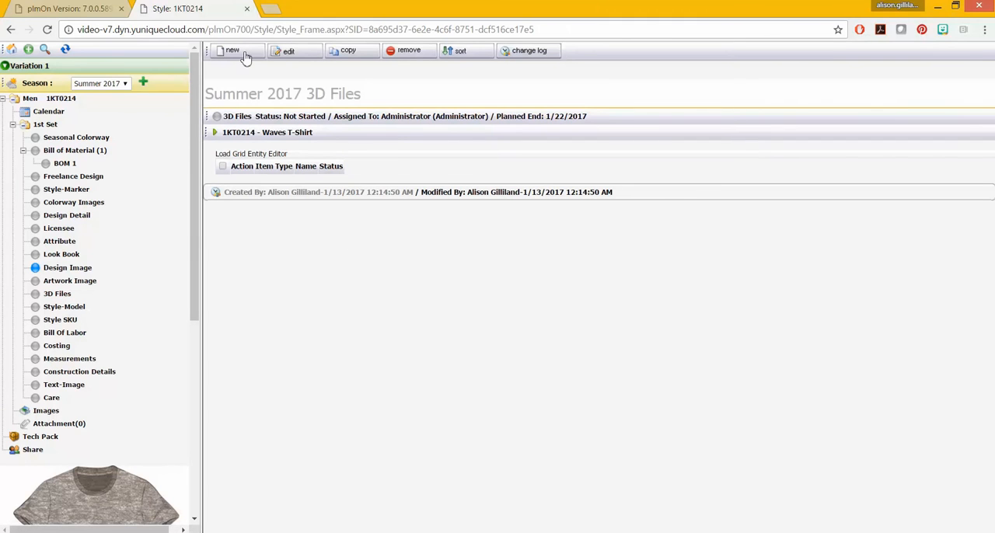
left_click(232, 51)
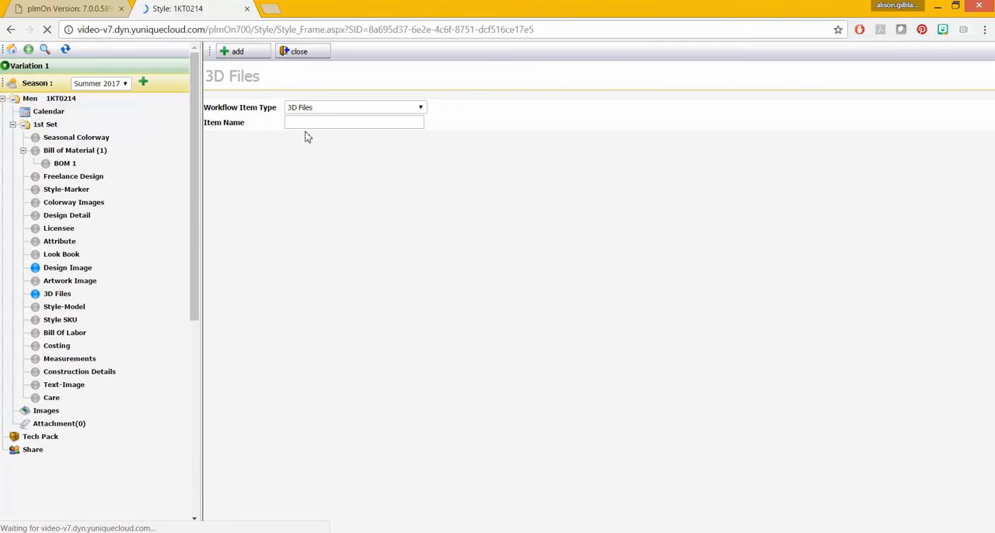
Step: Name the new 3D Files item Waves and attach wavestshirt.zip to it
type("W")
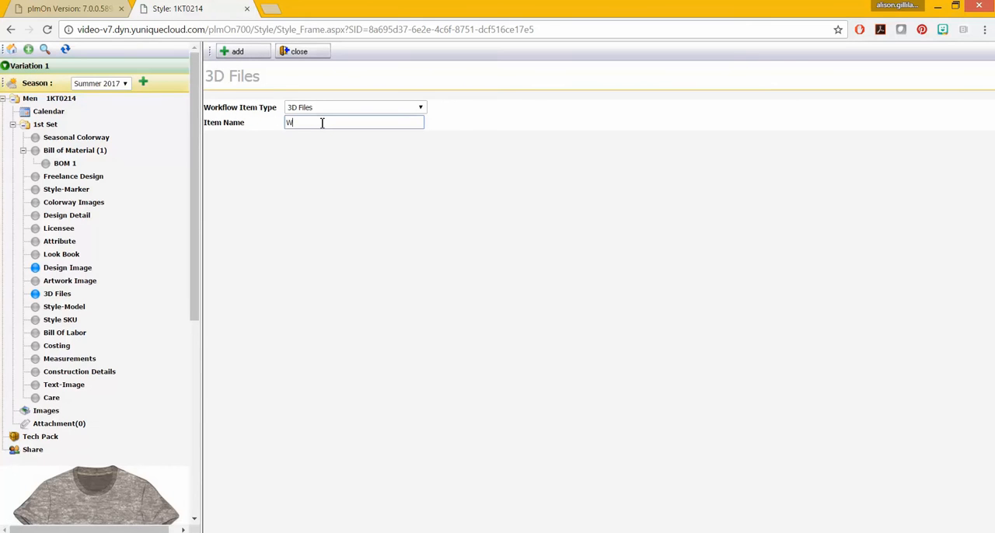
type("aves")
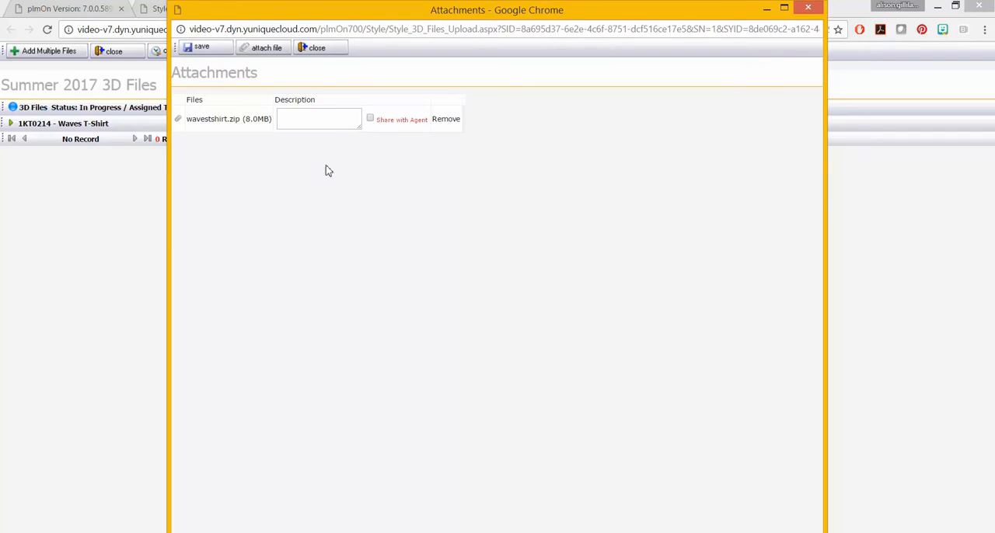
Step: Describe wavestshirt.zip as 'Black and White Side Striped Shirt' and save the attachment
left_click(319, 119)
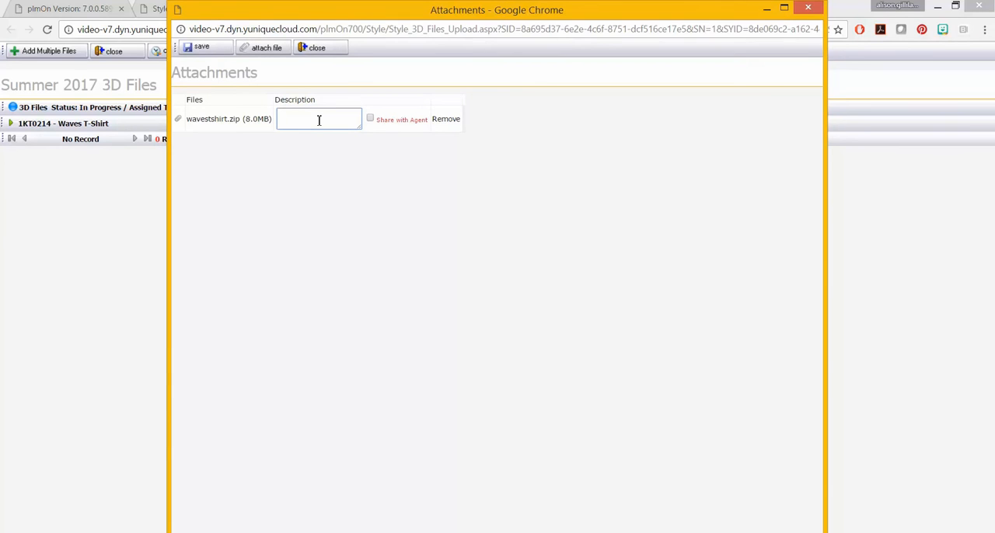
type("Black and White")
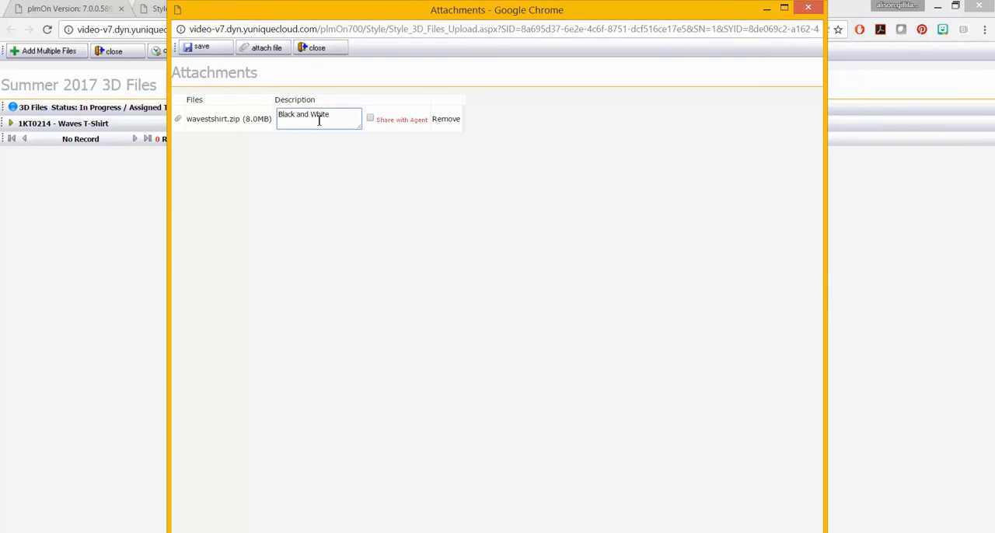
type("Side S")
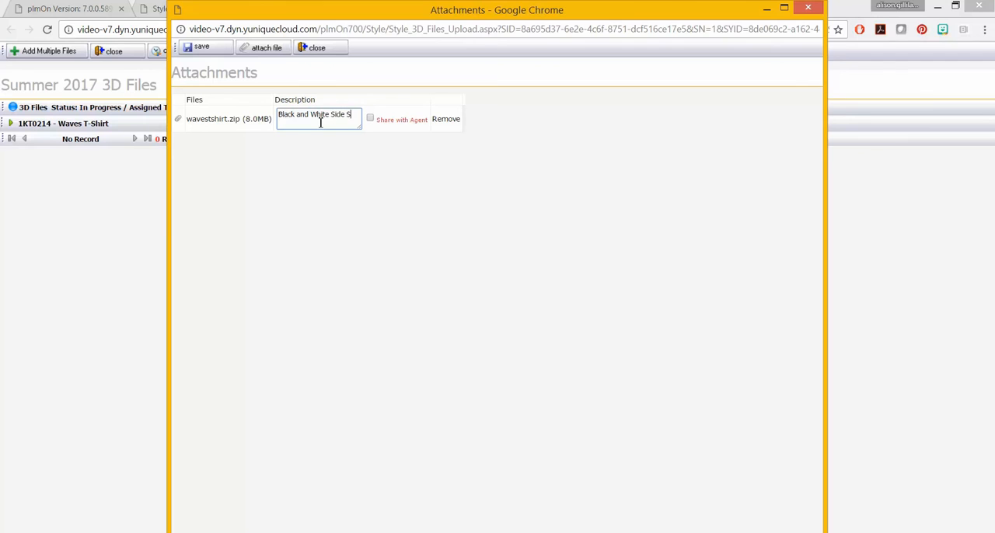
type("Striped Shirt")
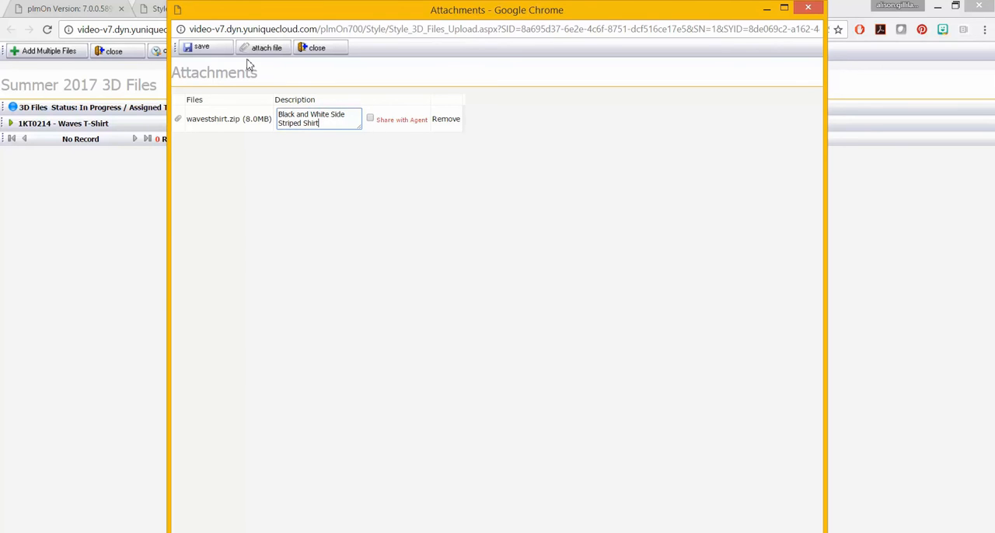
left_click(204, 47)
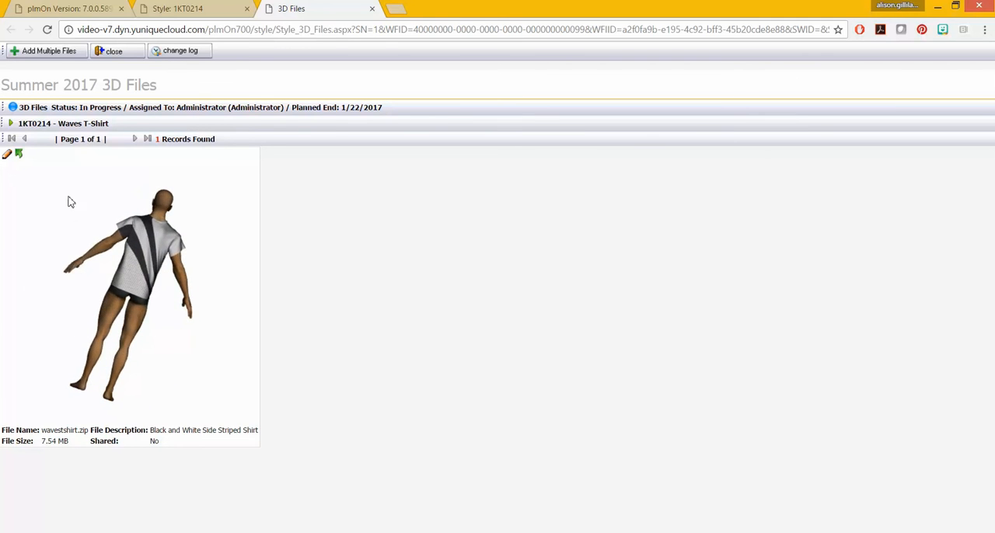
Step: Bring up the uploaded wavestshirt.zip record for editing via the pencil icon
left_click(19, 154)
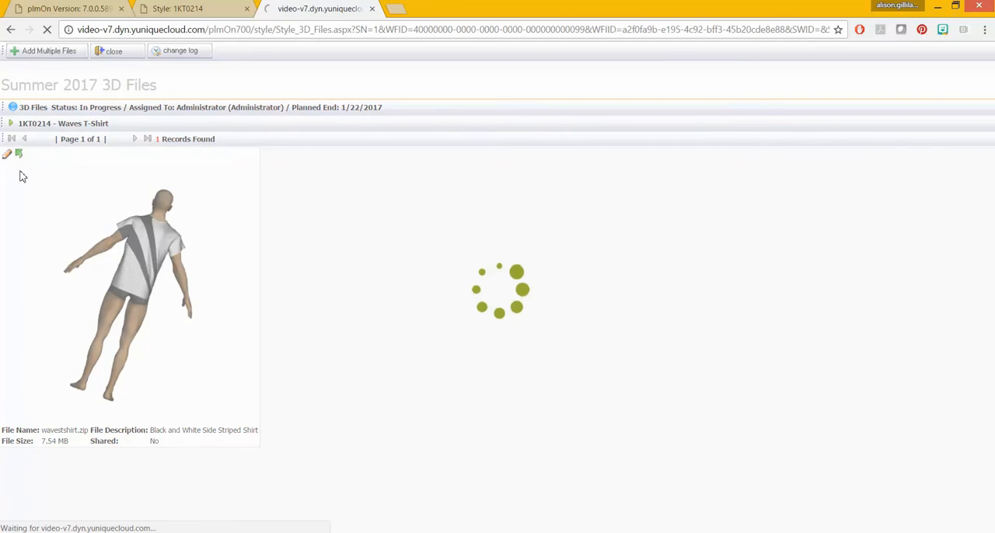
left_click(7, 154)
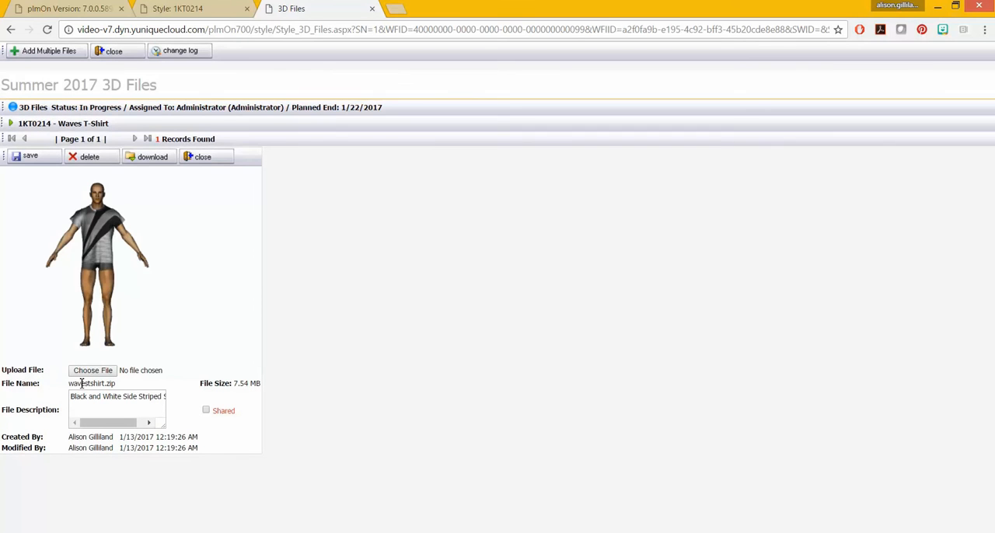
mouse_move(201, 395)
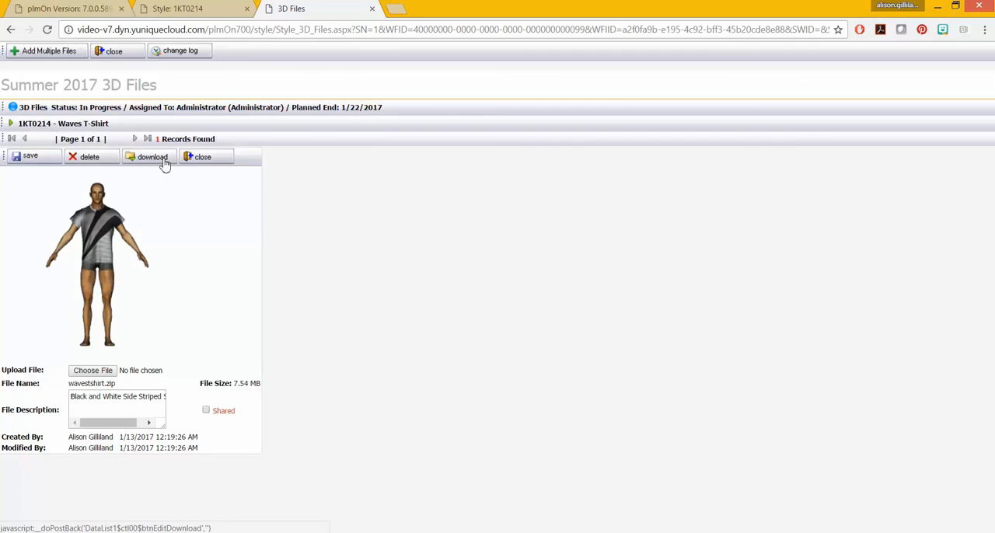
mouse_move(72, 177)
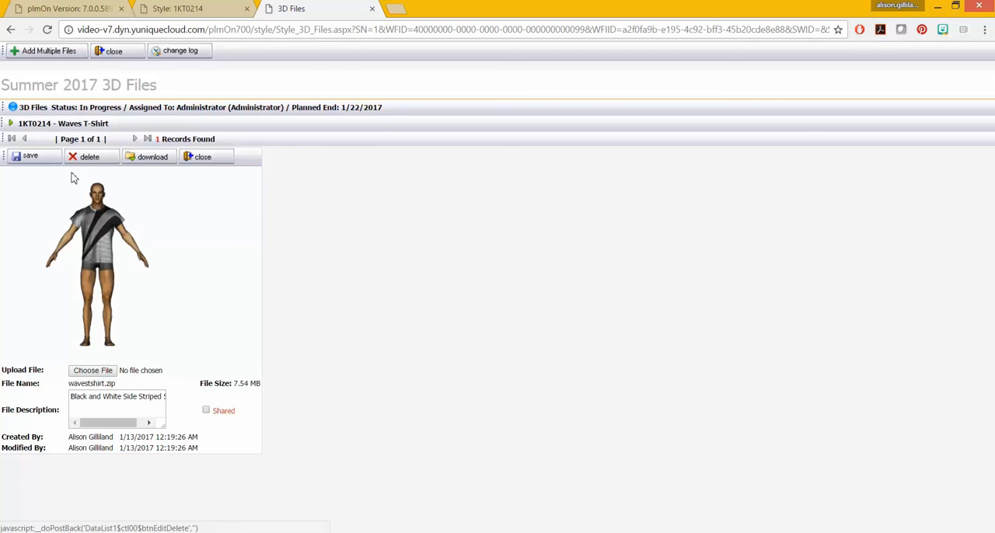
mouse_move(111, 152)
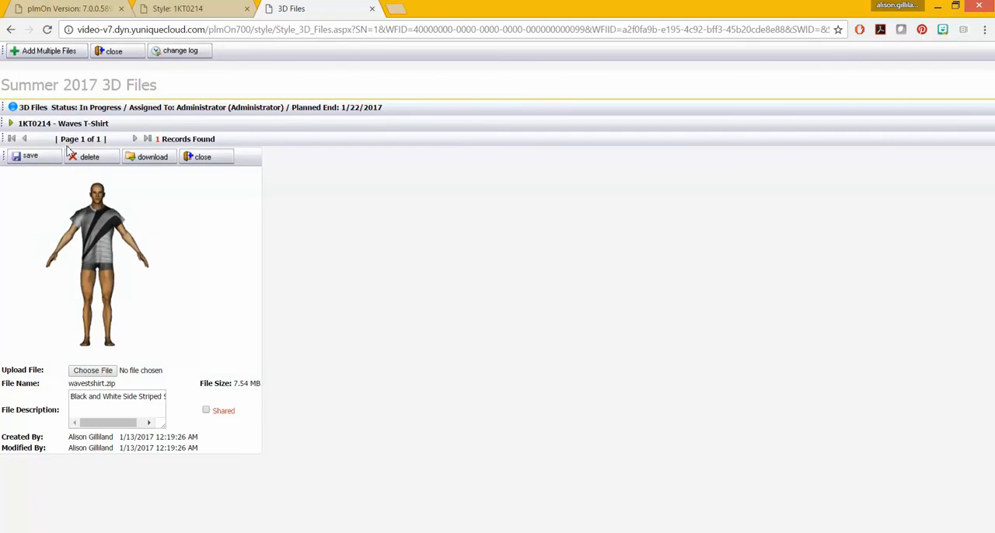